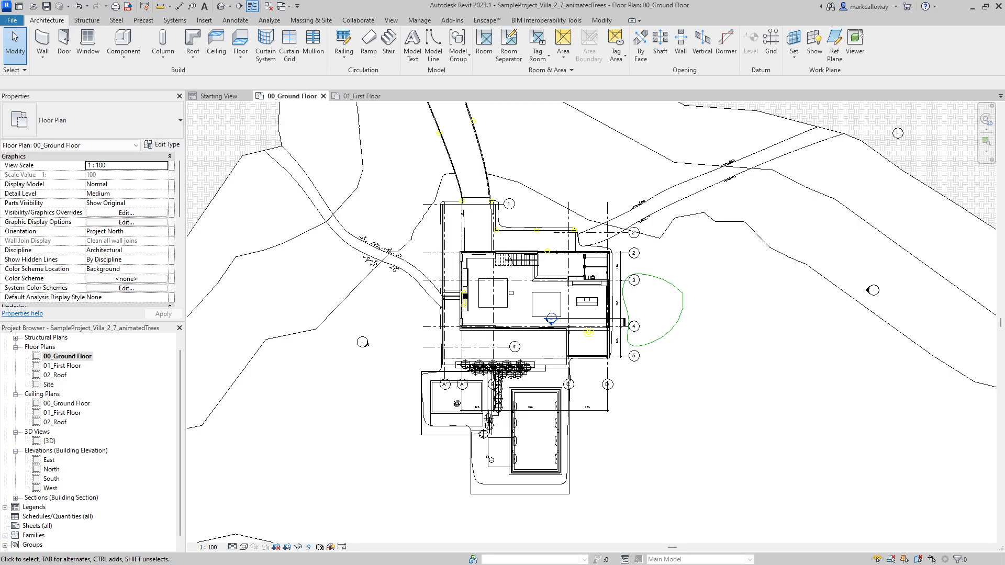
# Make the villa's Starting View with its rendered house image the active view
pyautogui.click(219, 95)
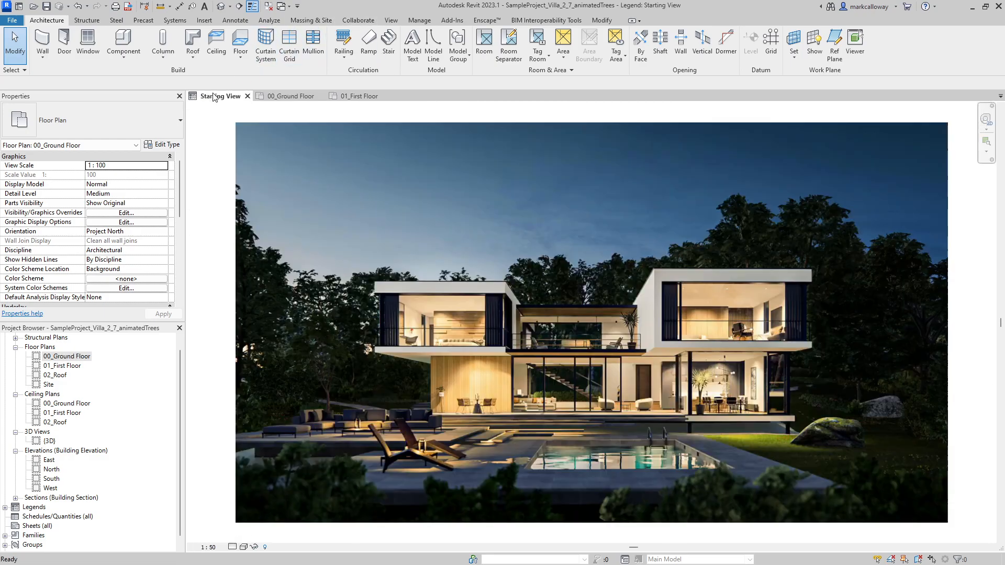
pyautogui.click(221, 95)
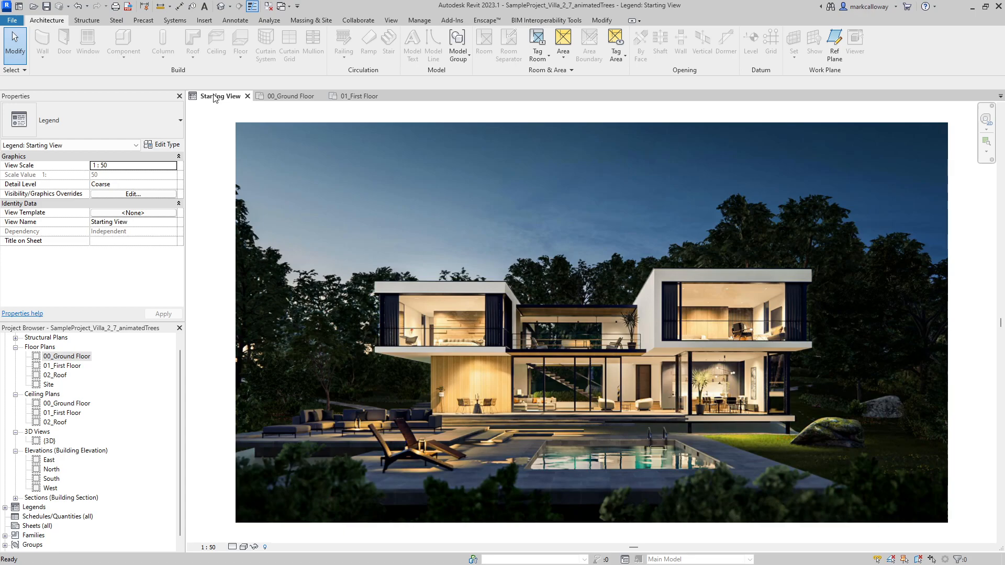
pyautogui.moveTo(227, 41)
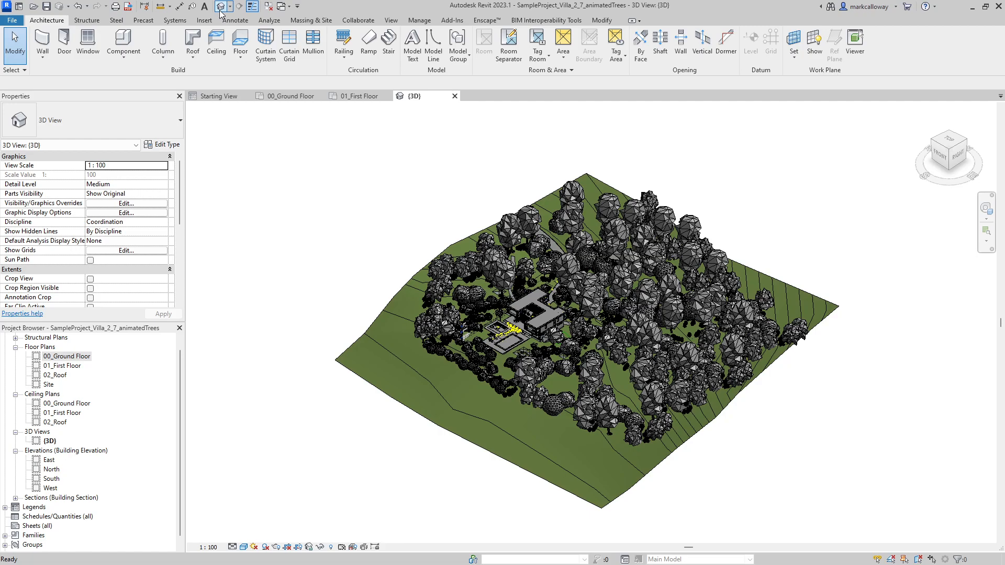
# Zoom and orbit the 3D view in toward the villa, terraces and pool
pyautogui.click(535, 320)
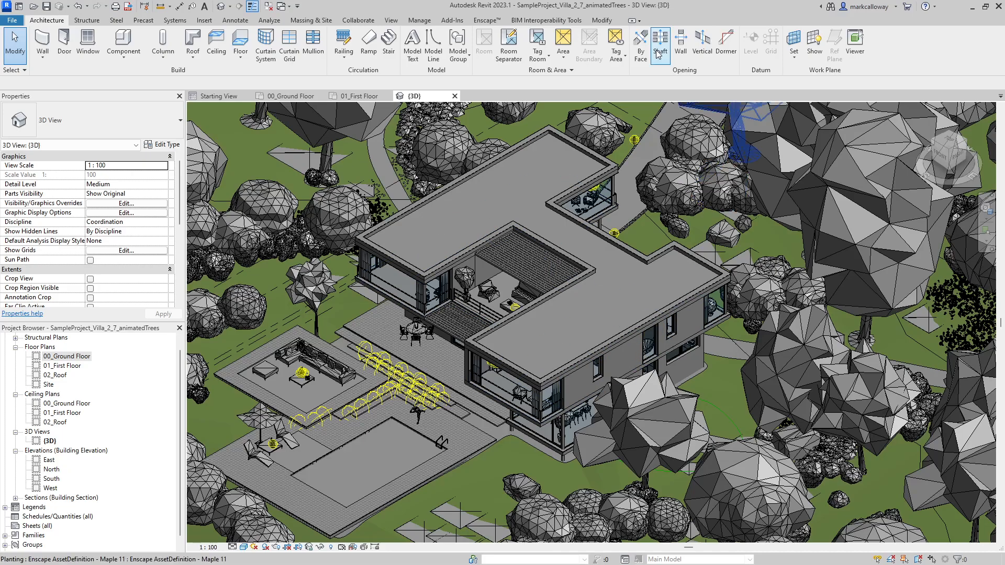
pyautogui.click(487, 20)
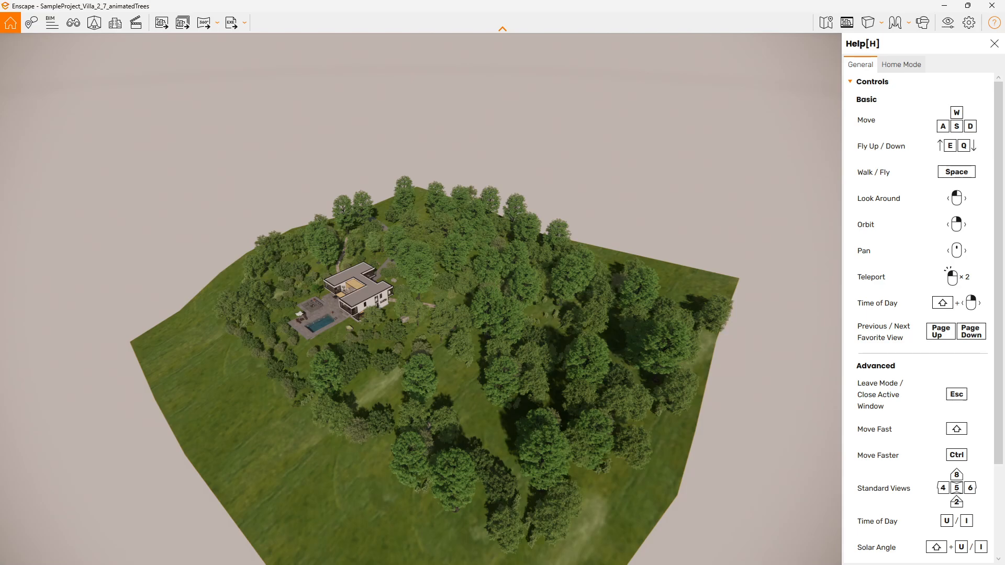
pyautogui.moveTo(948, 243)
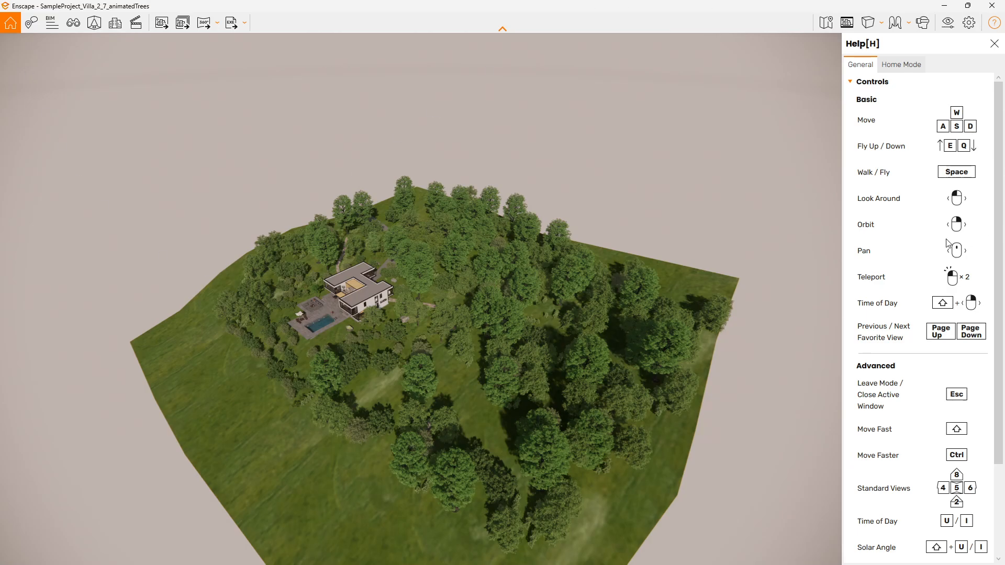
pyautogui.scroll(-3)
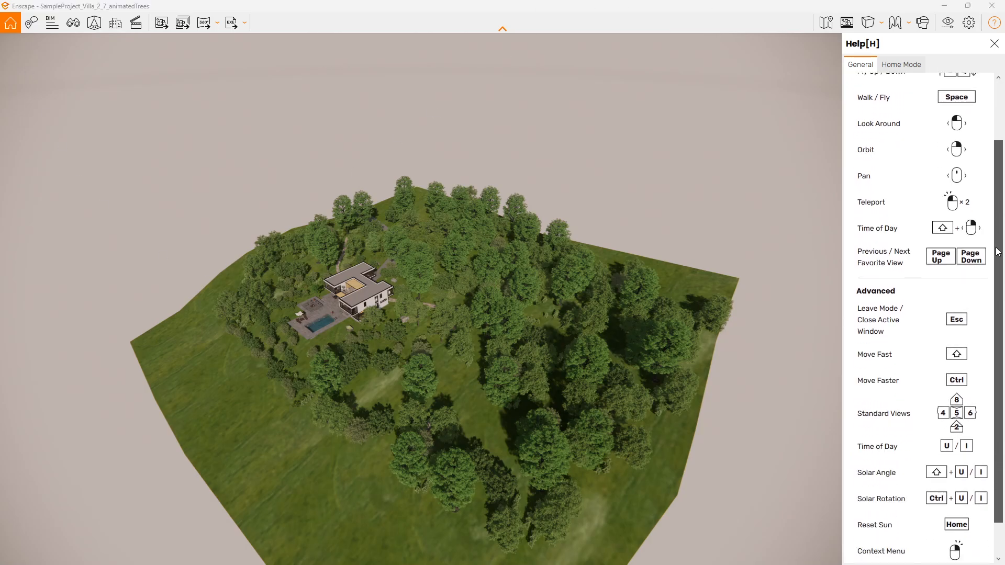
pyautogui.scroll(-3)
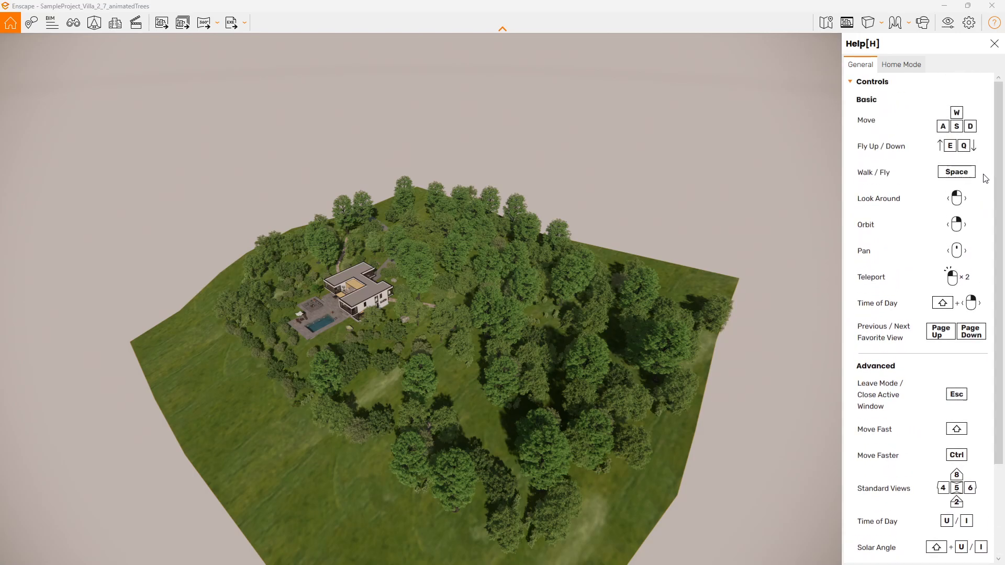
pyautogui.moveTo(530, 321)
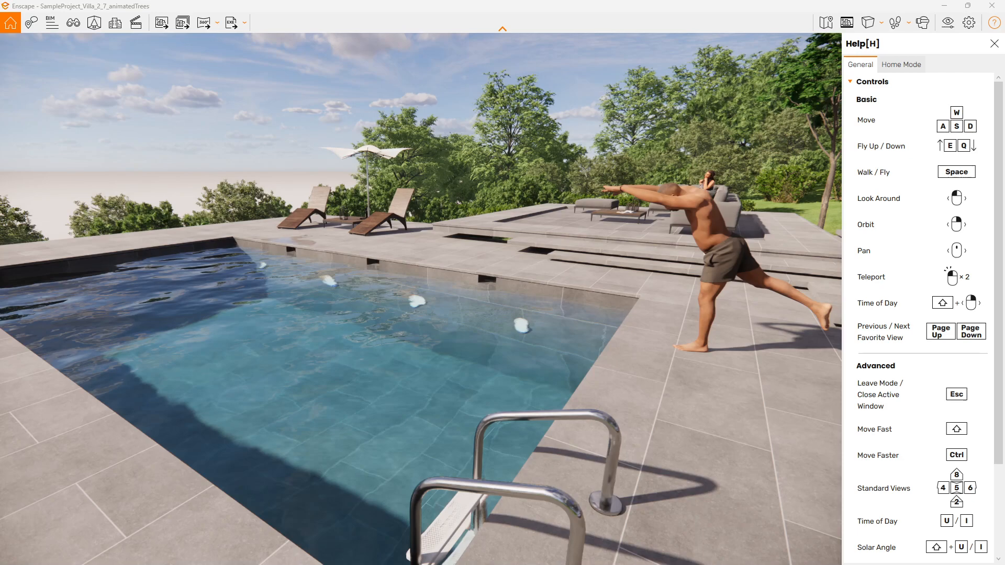
pyautogui.moveTo(441, 244)
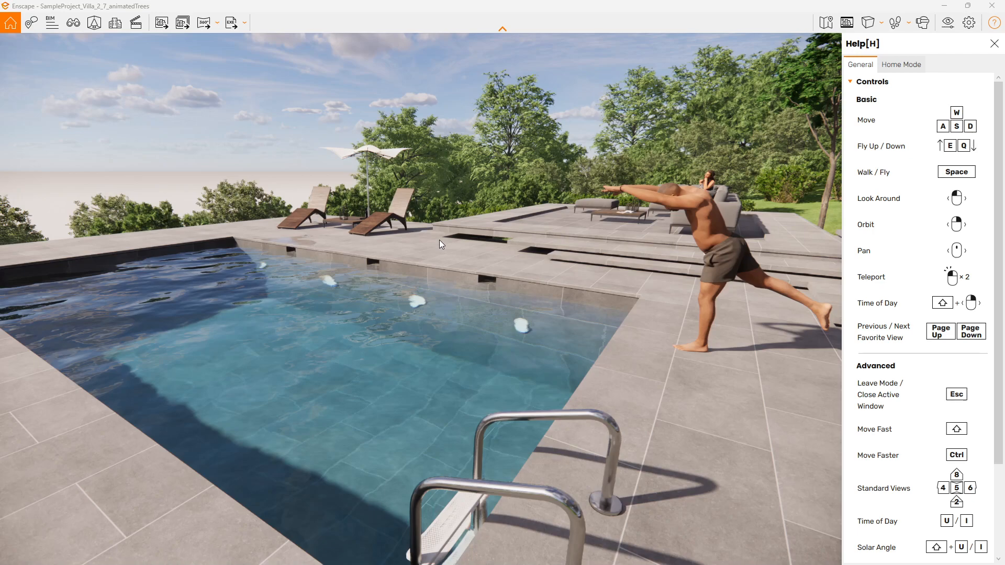
pyautogui.moveTo(336, 206)
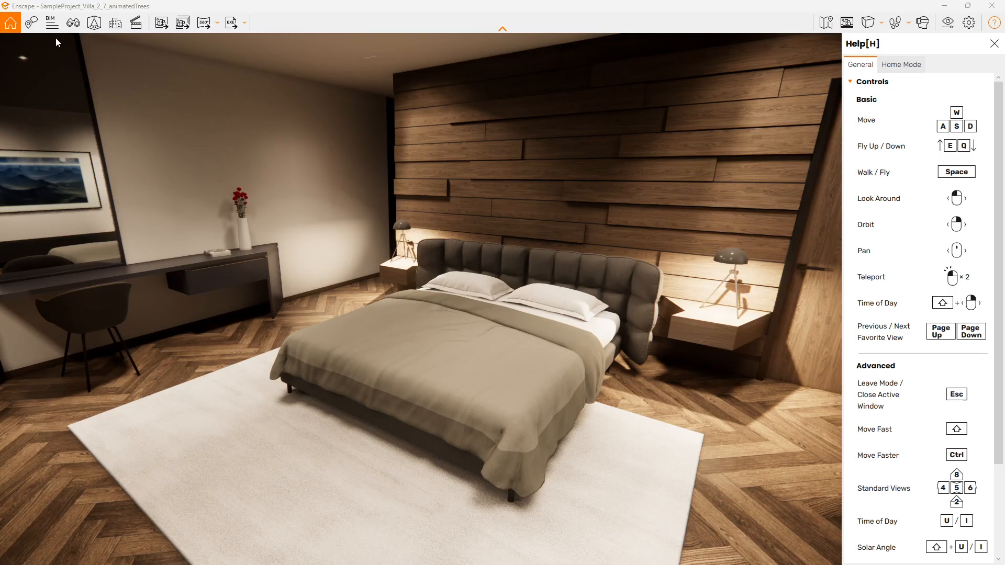
# Show the BIM information list of the villa model's element categories
pyautogui.click(51, 22)
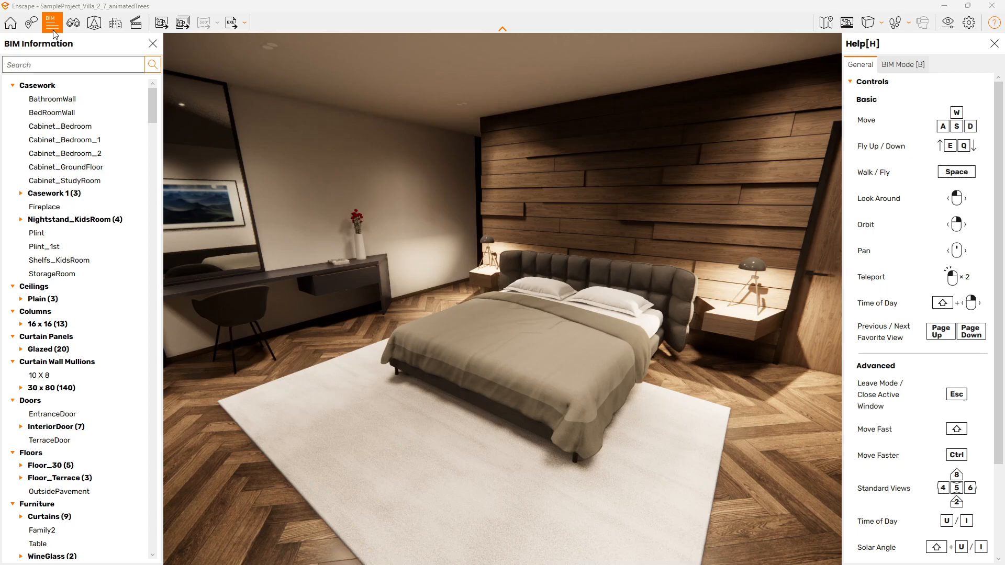
# Enable BIM Mode, inspect the bedroom floor Floor_30's properties, and show the navigation help
pyautogui.click(46, 336)
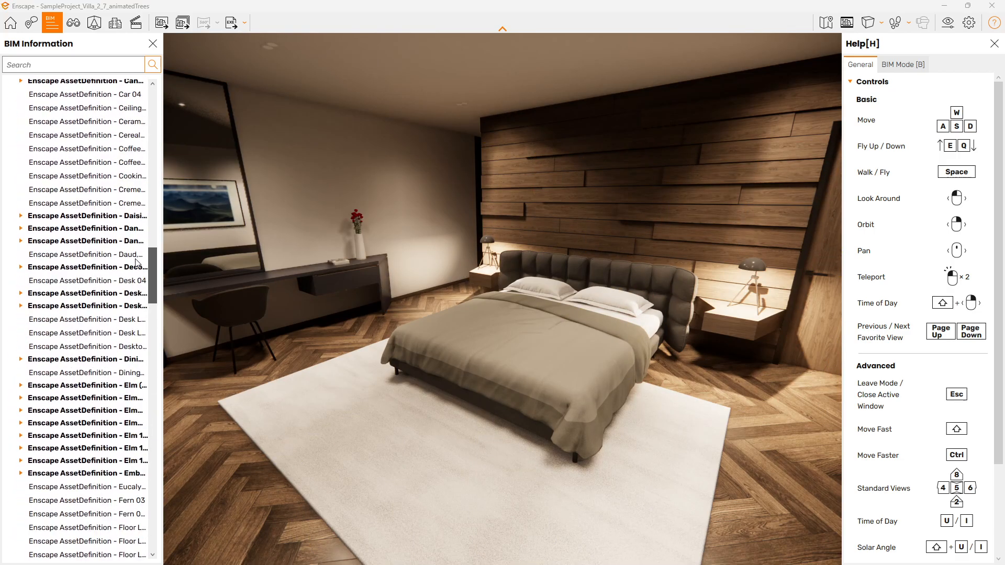
pyautogui.click(487, 339)
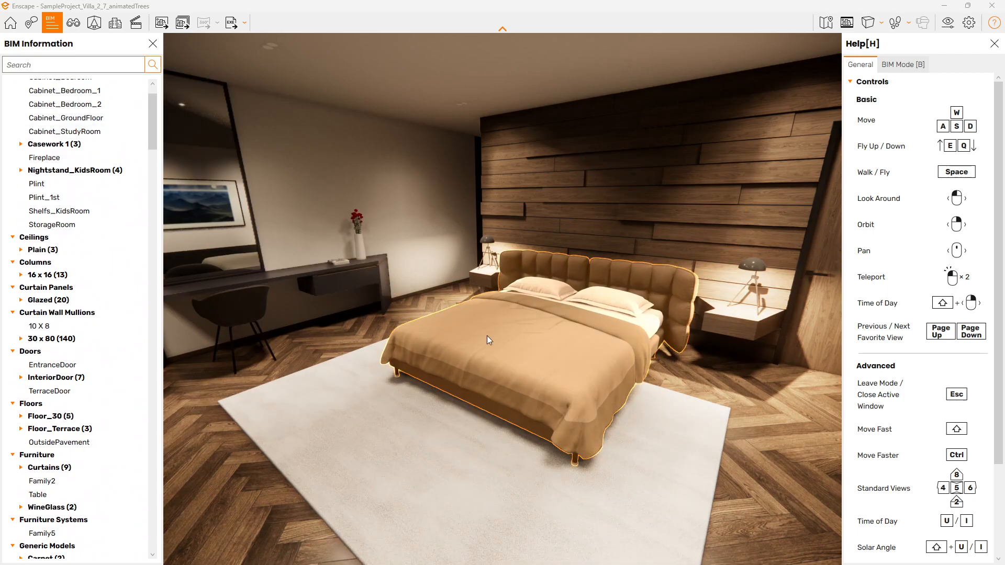
pyautogui.click(487, 339)
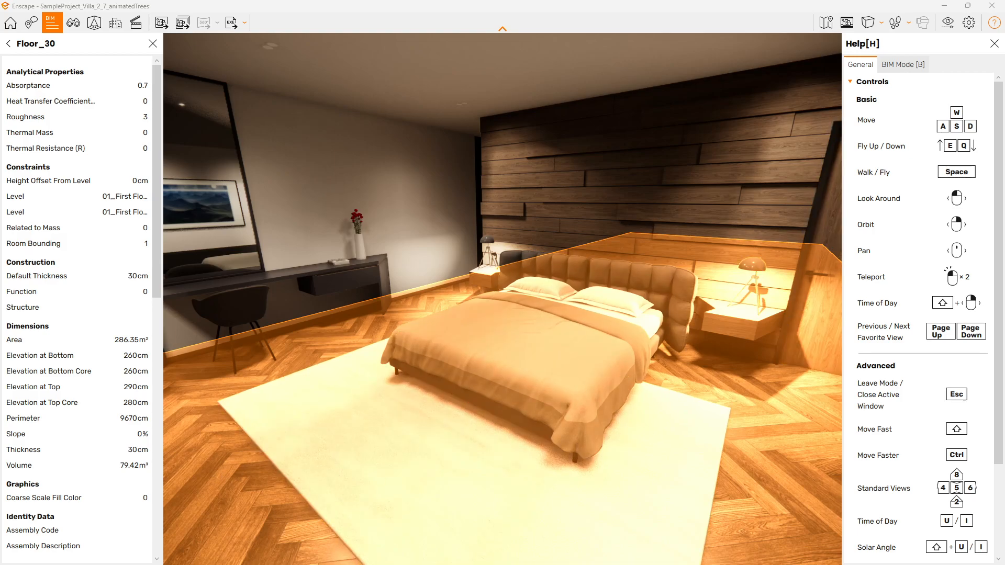
pyautogui.click(756, 269)
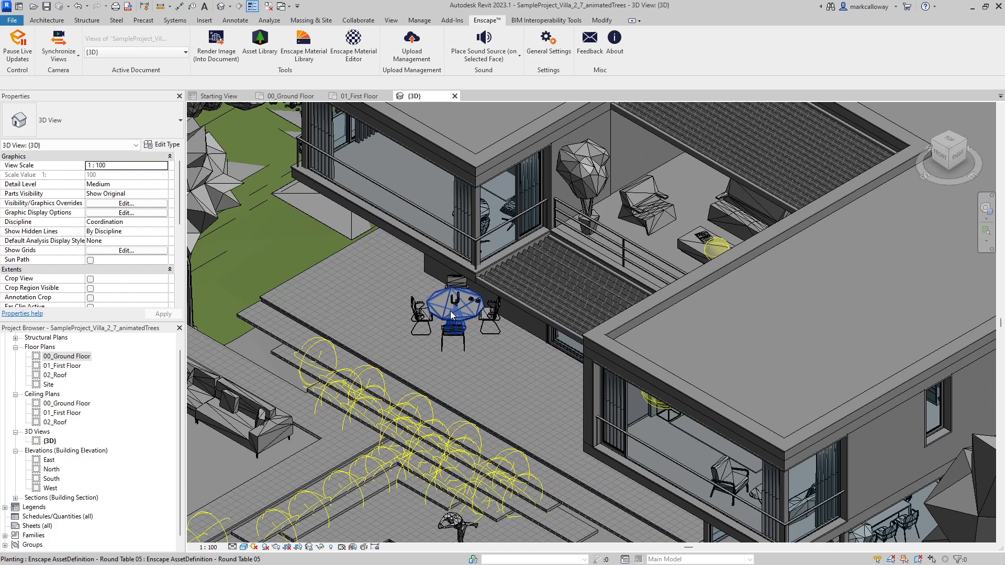
# Select the Enscape outdoor chair beside the terrace round table
pyautogui.click(421, 317)
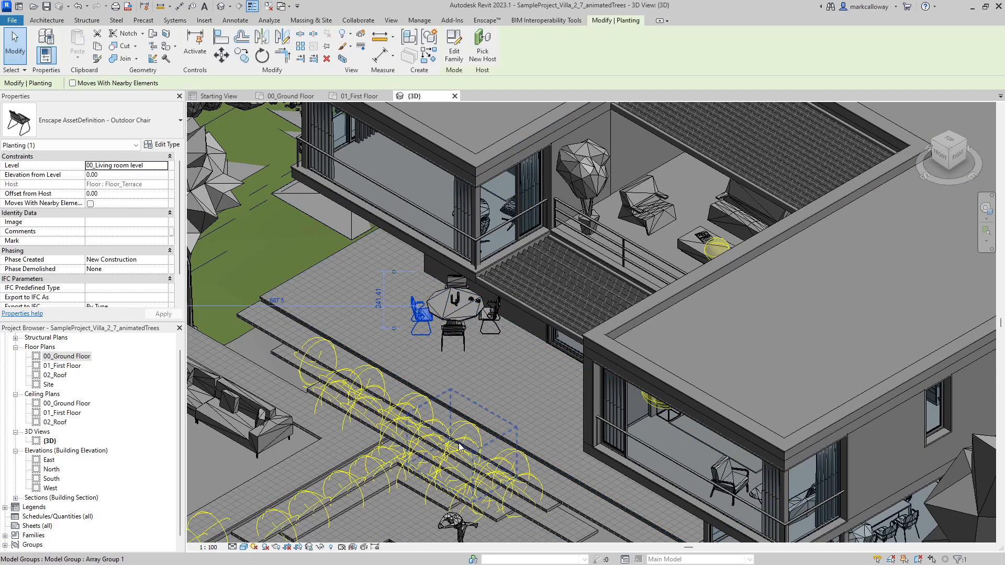
pyautogui.moveTo(459, 447)
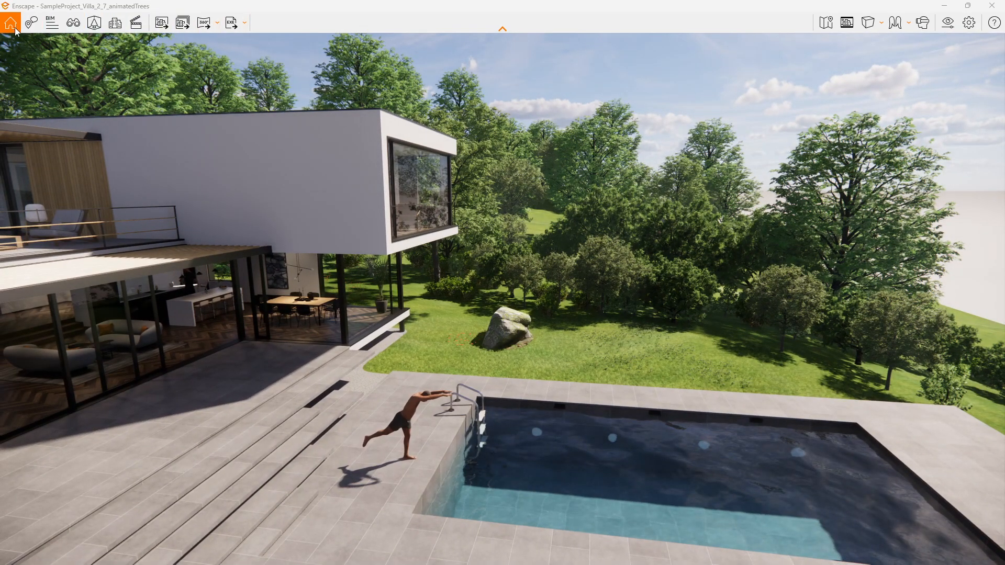
pyautogui.moveTo(50, 22)
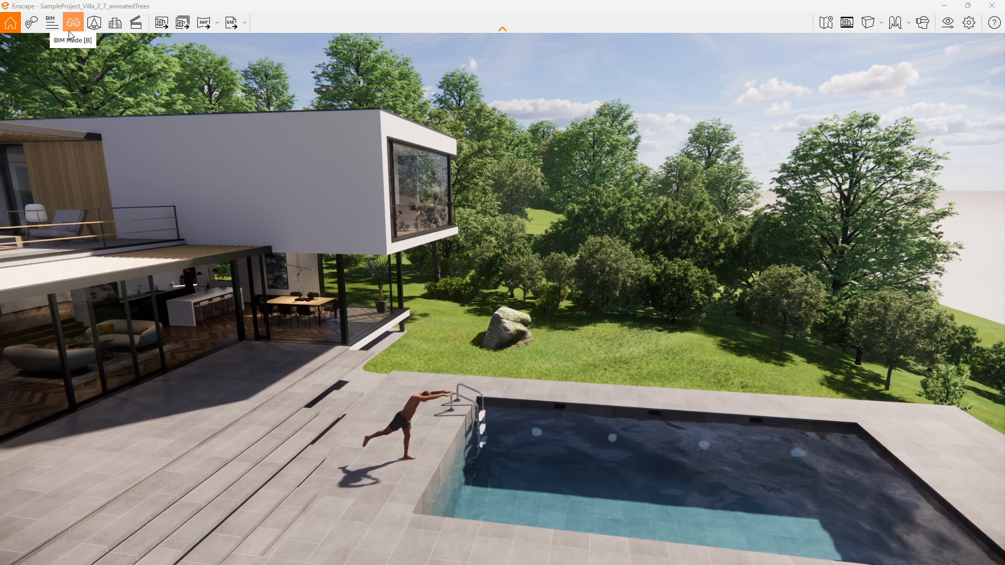
pyautogui.moveTo(135, 22)
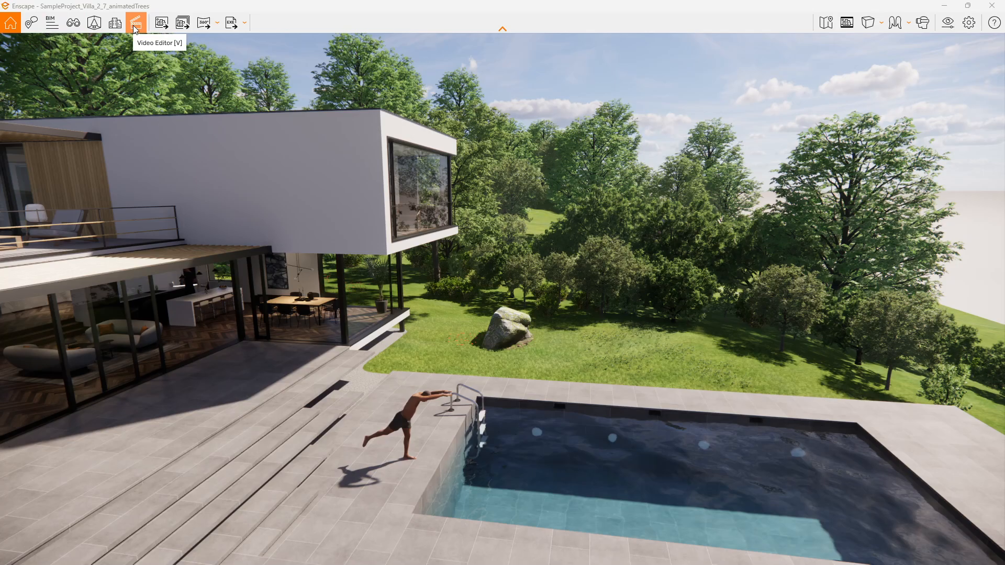
# Start a video path and add keyframes extending it to 8 seconds at the front terrace
pyautogui.click(135, 22)
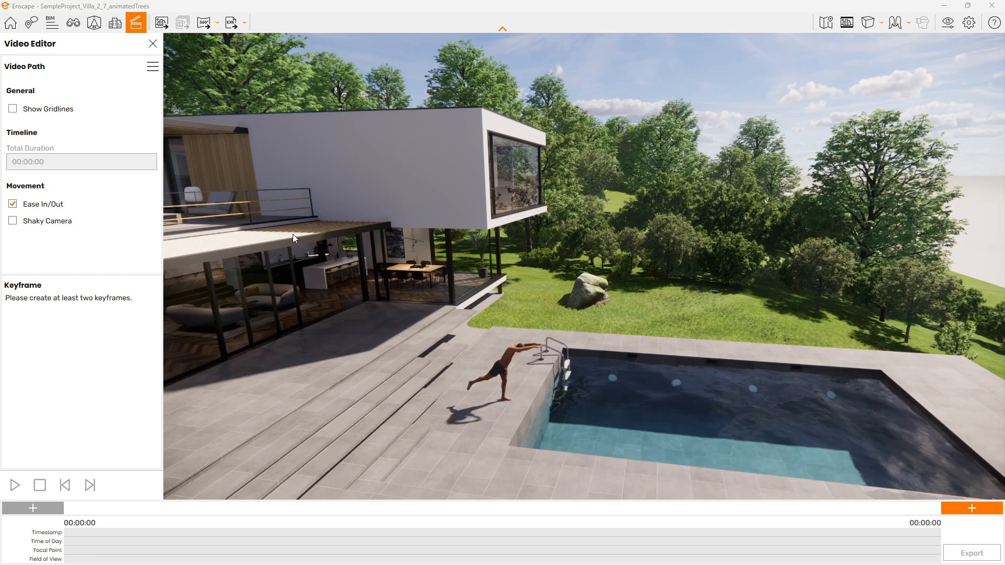
pyautogui.moveTo(875, 518)
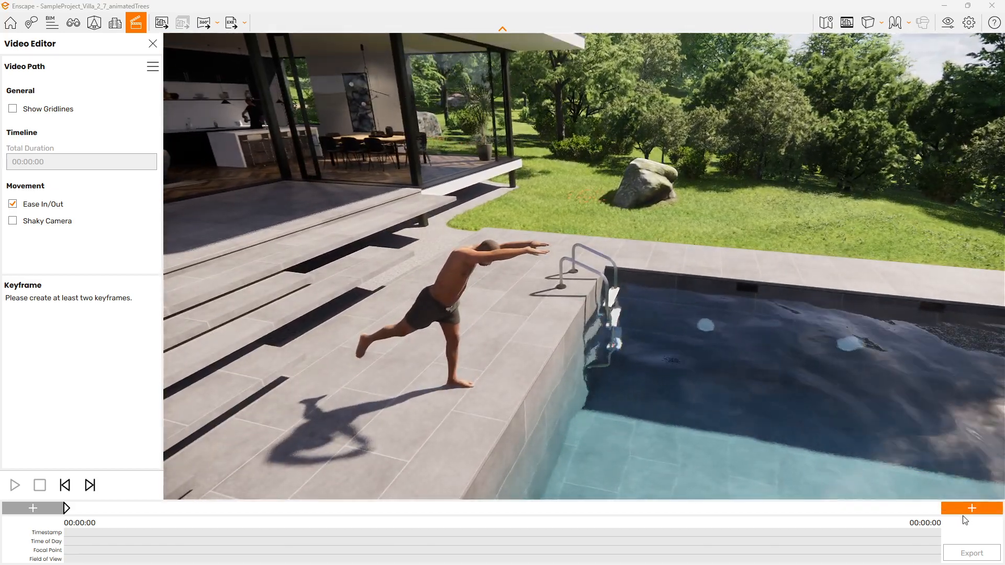
pyautogui.click(972, 509)
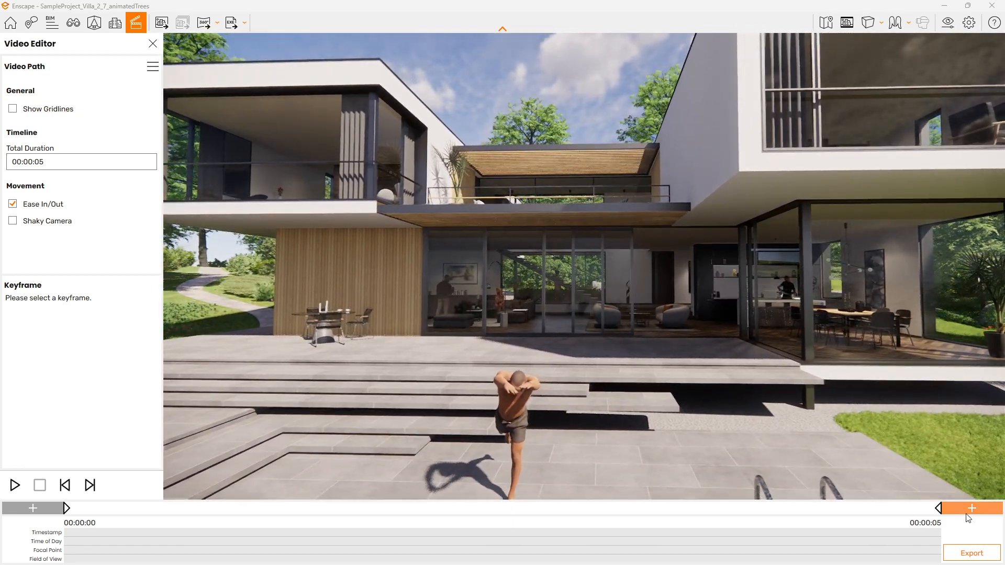
pyautogui.click(972, 508)
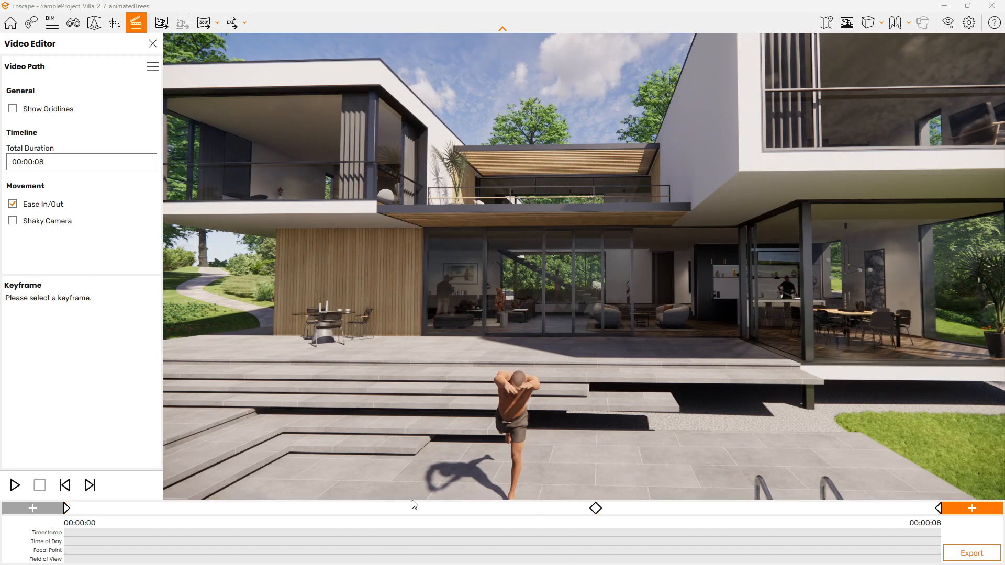
# Play the 8-second fly-through preview from the pool to the front terrace
pyautogui.click(15, 485)
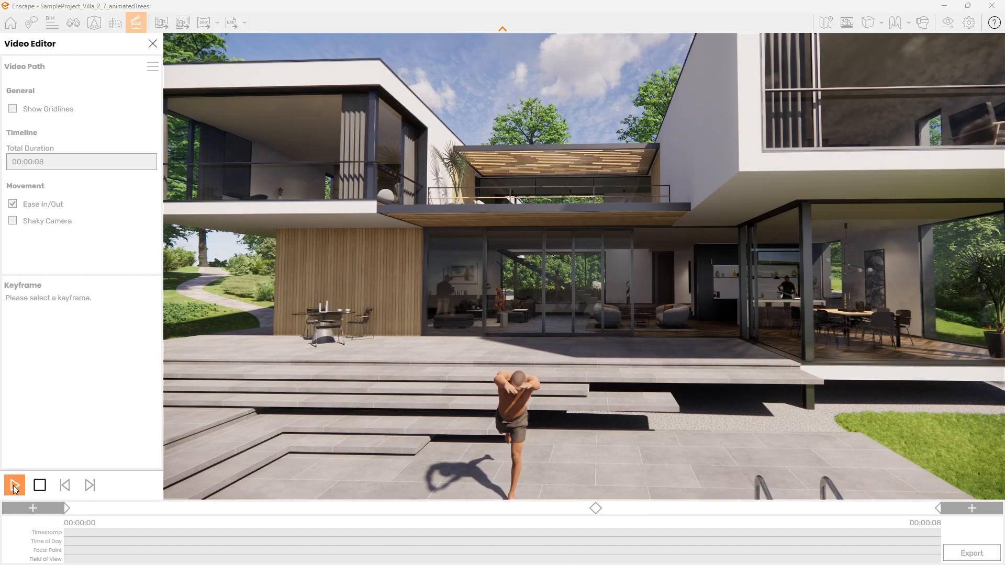
pyautogui.click(14, 485)
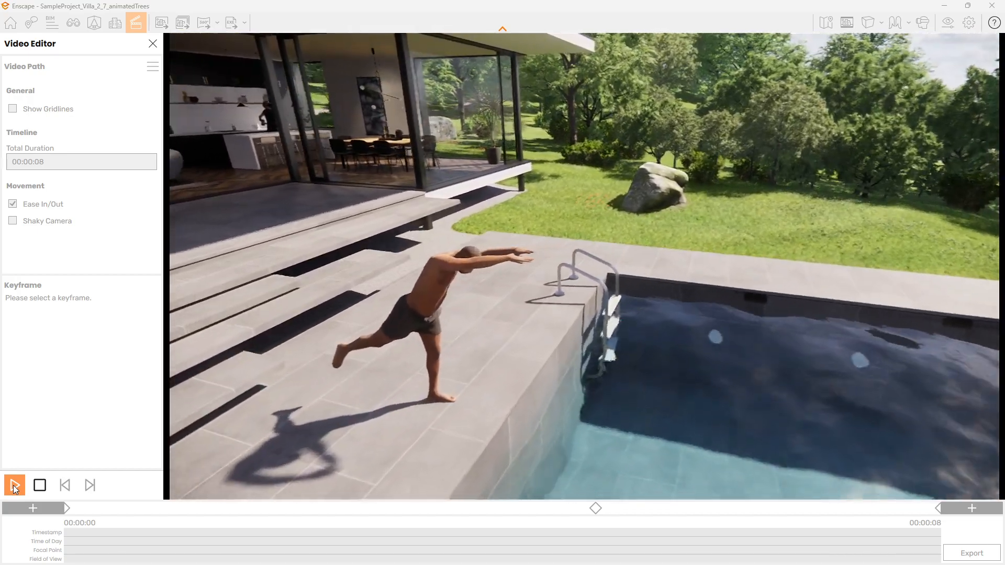
pyautogui.click(14, 485)
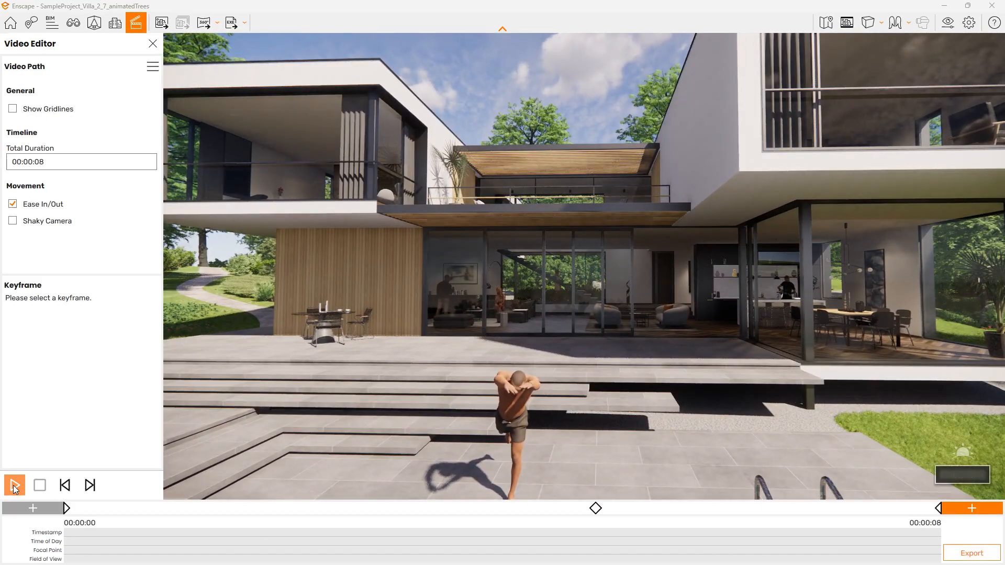
pyautogui.click(14, 485)
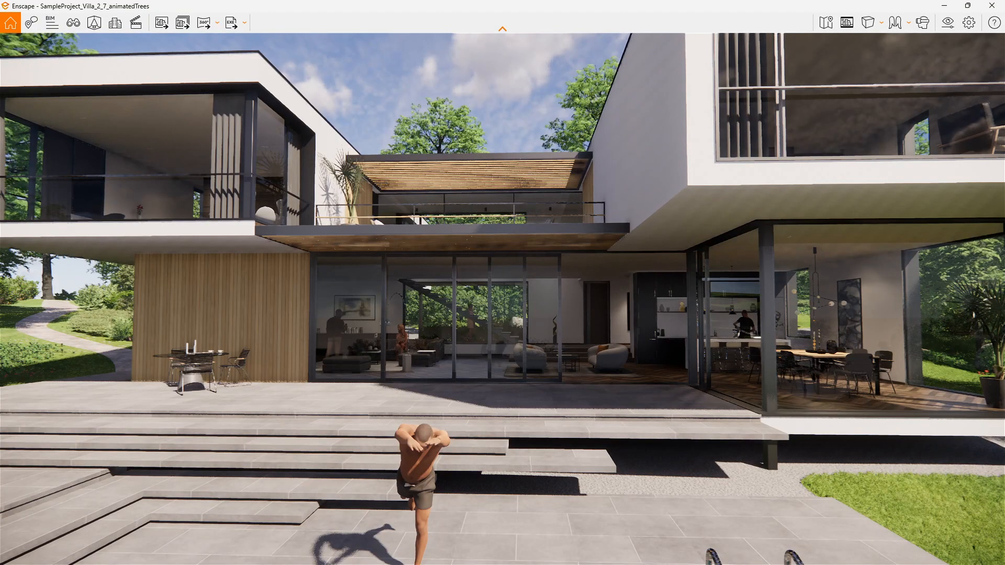
pyautogui.moveTo(161, 22)
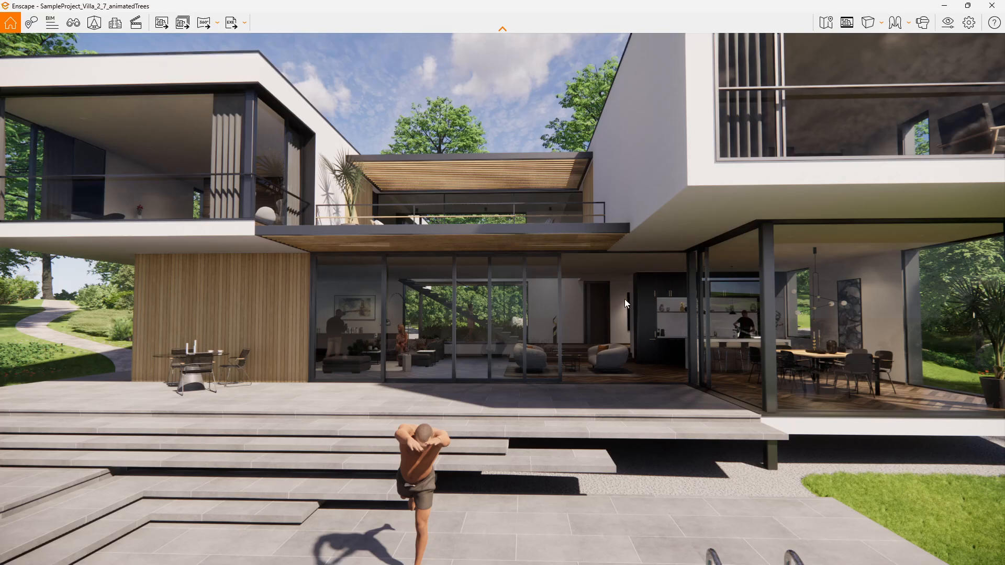
pyautogui.moveTo(949, 22)
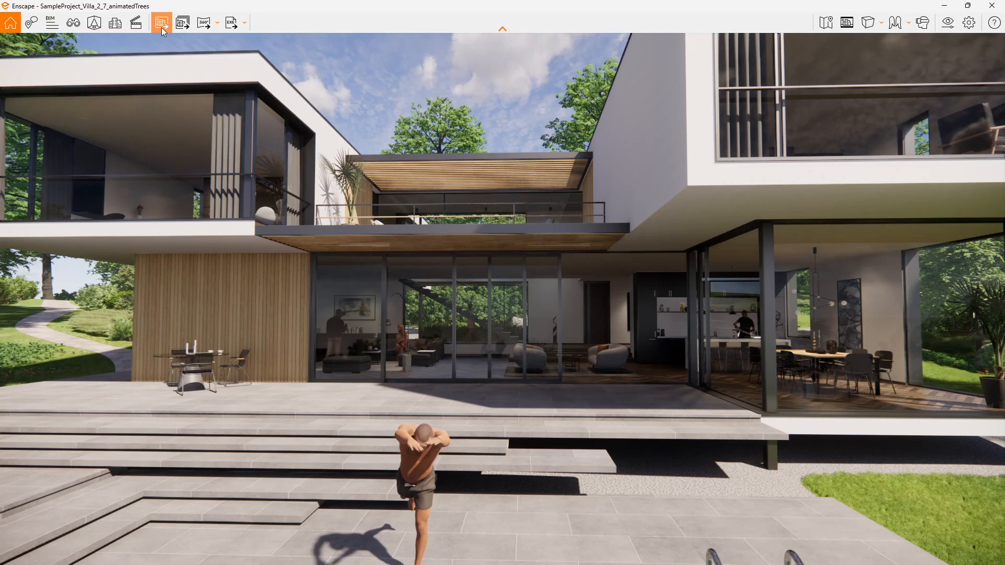
# Capture the villa's front view and save it as a PNG in Pictures
pyautogui.click(161, 22)
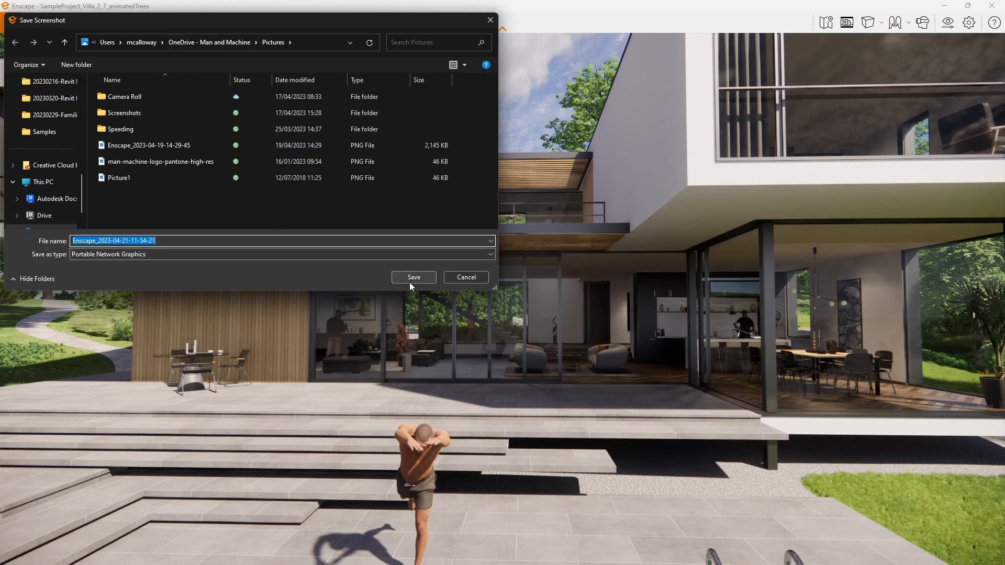
pyautogui.click(413, 277)
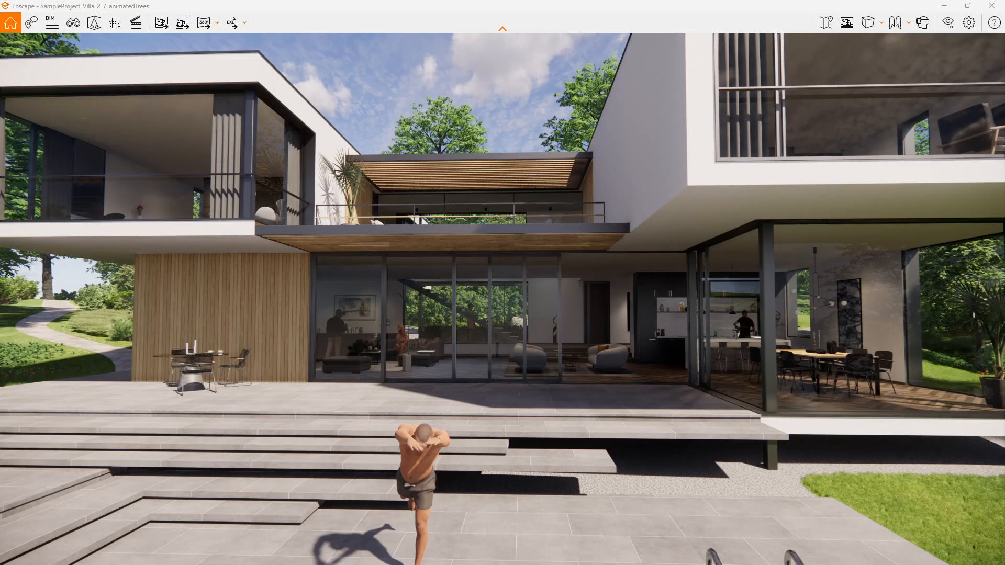
pyautogui.click(182, 22)
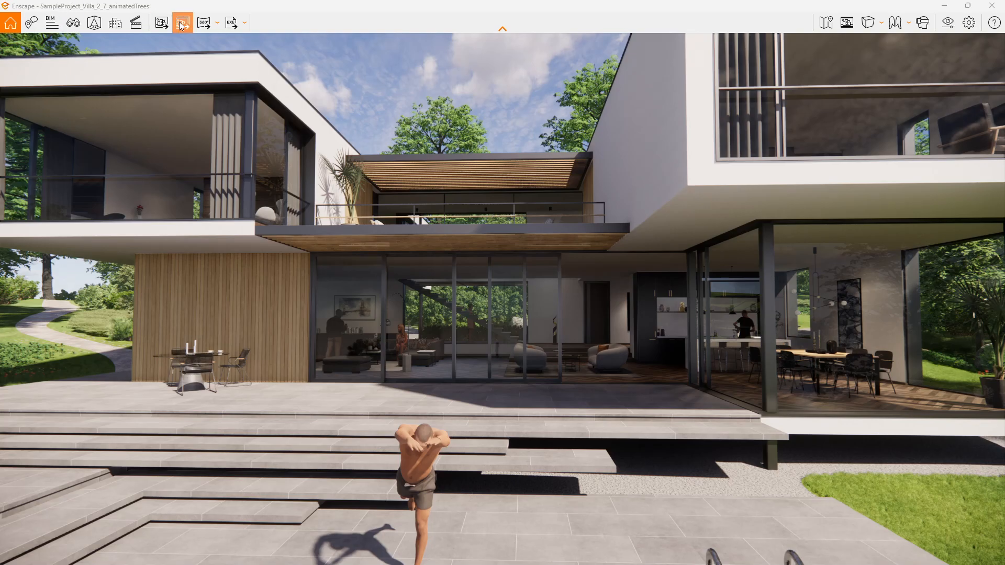
pyautogui.moveTo(182, 22)
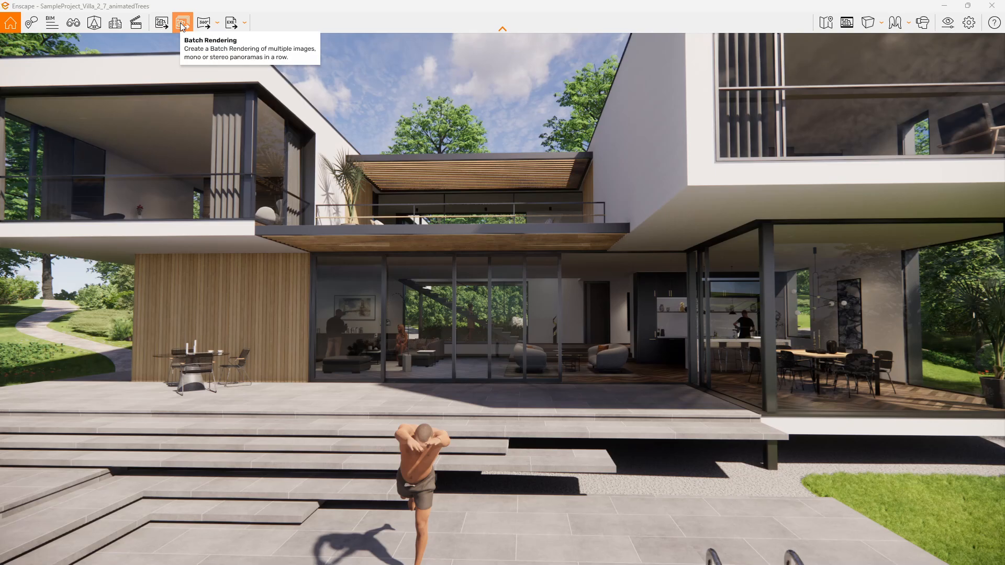
pyautogui.moveTo(203, 22)
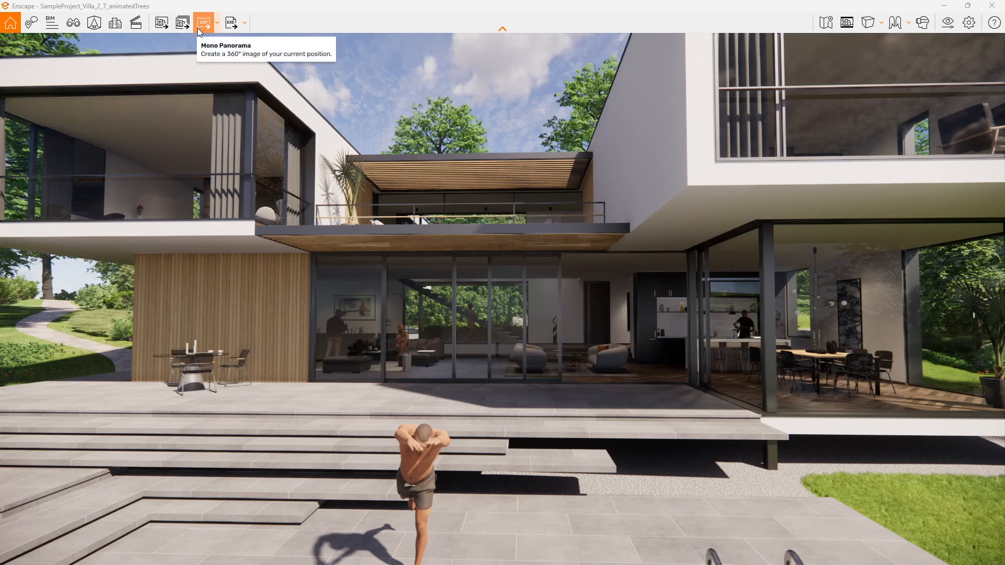